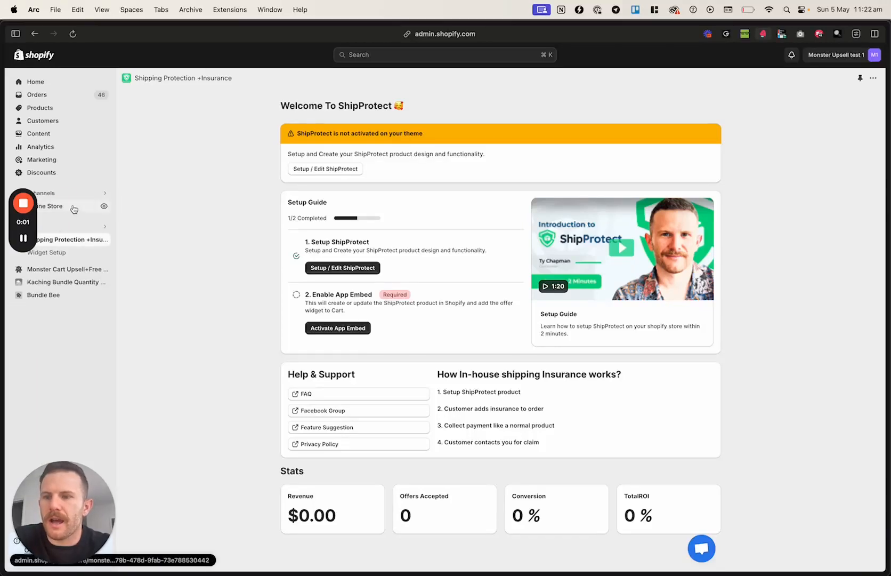
Step: Go to Online Store > Themes to see the current theme 'Updated copy of Dawn'
left_click(54, 206)
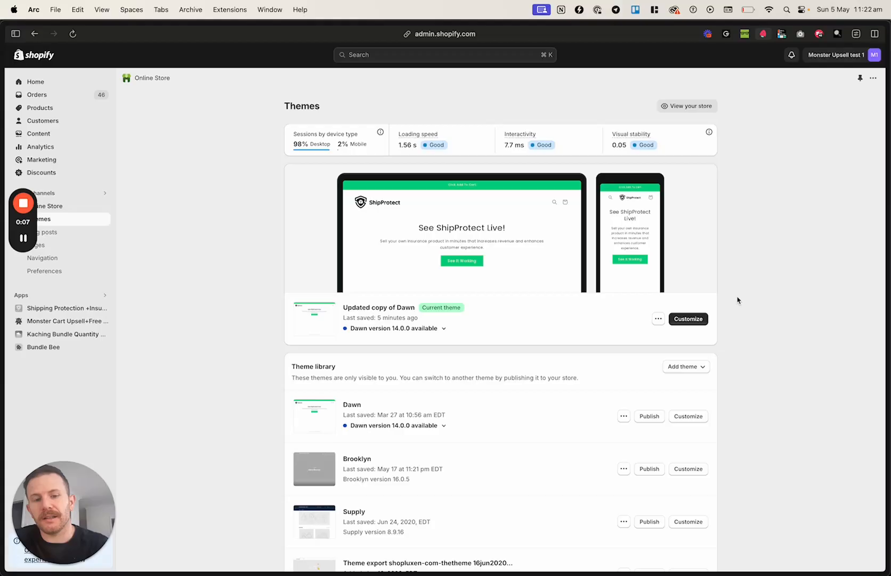
mouse_move(698, 300)
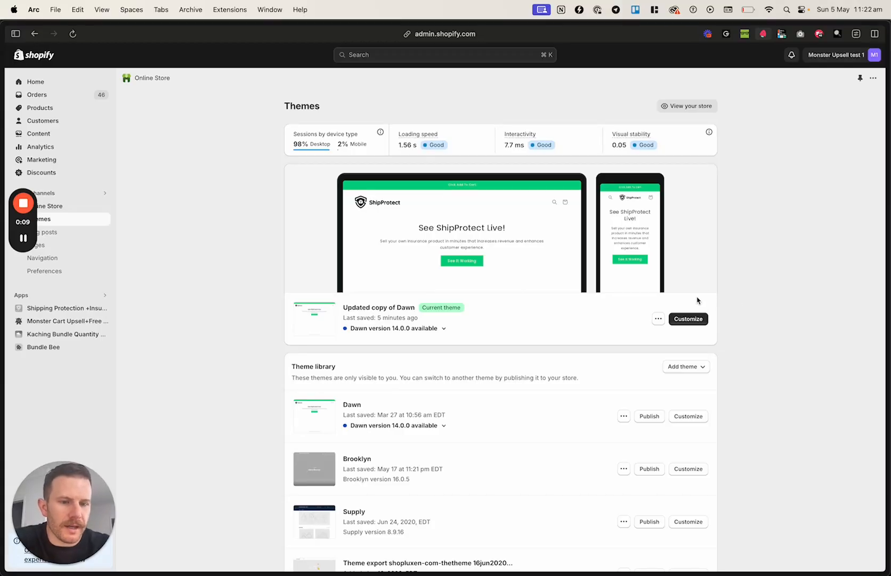
scroll("down", 3)
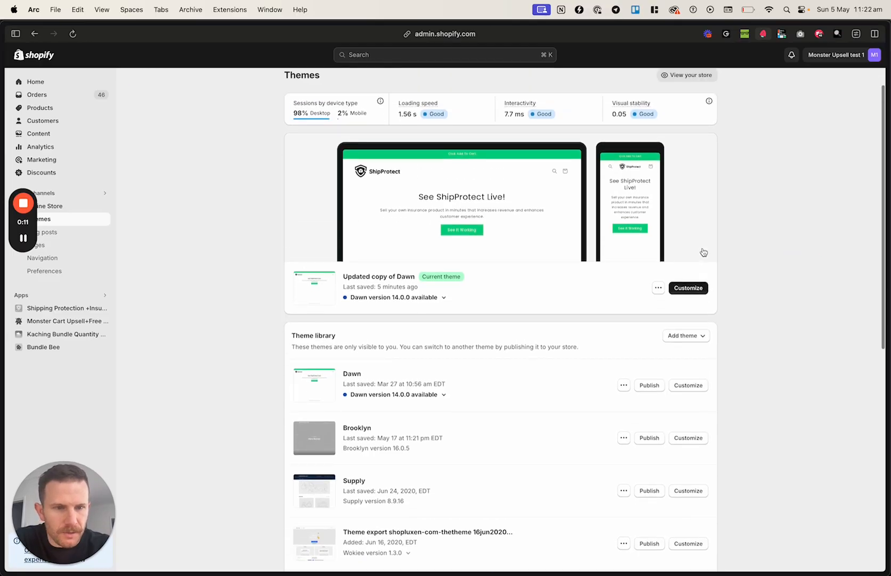
Step: Customize 'Updated copy of Dawn' and list its product templates in the theme editor
left_click(688, 287)
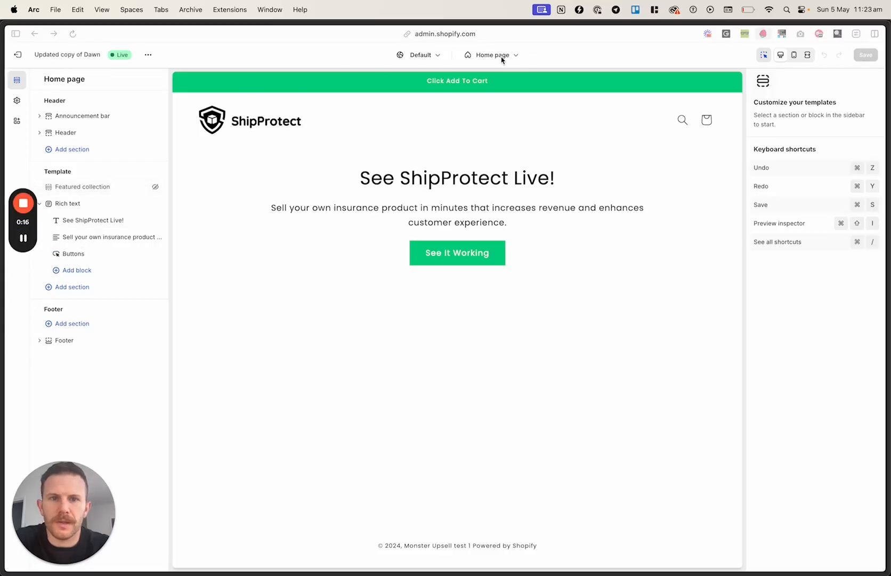
left_click(495, 55)
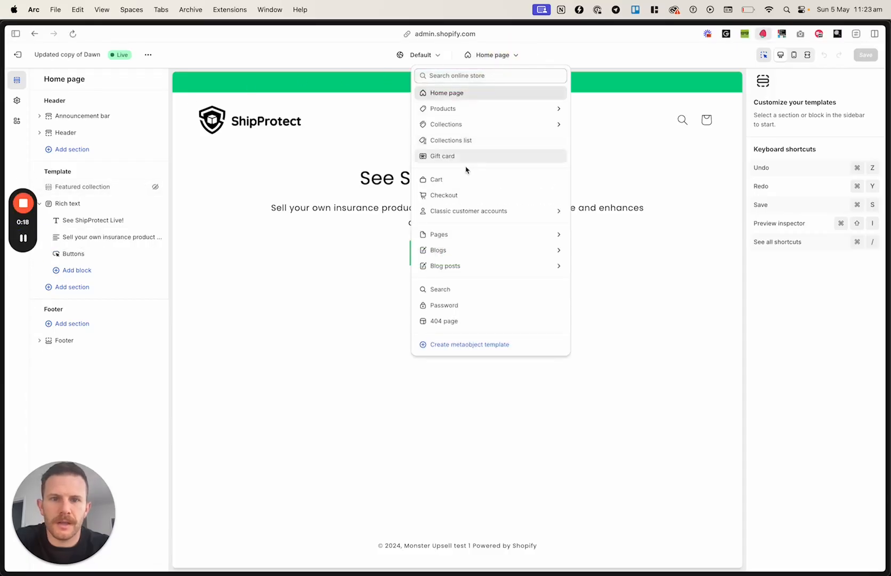
left_click(443, 108)
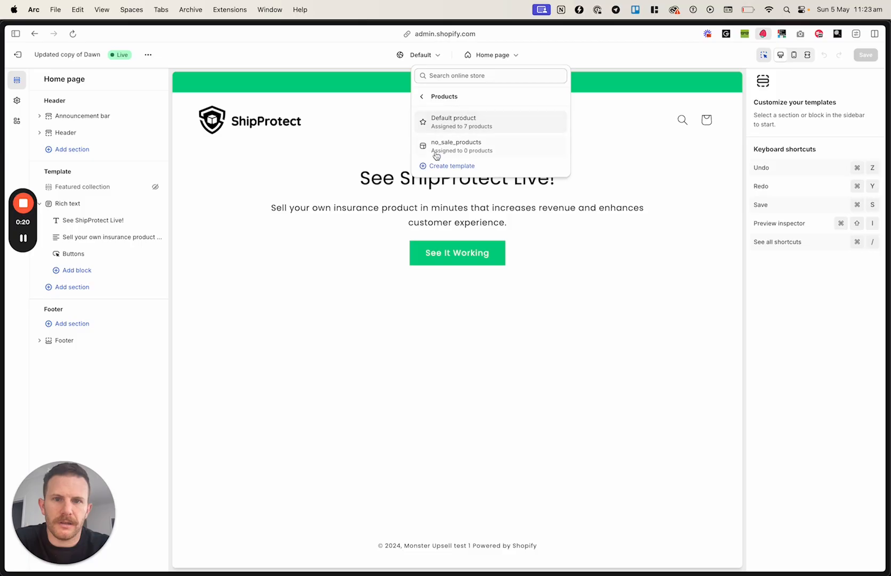
Step: Create product template 'Hideaddtocartbuttons' based on Default product
left_click(451, 165)
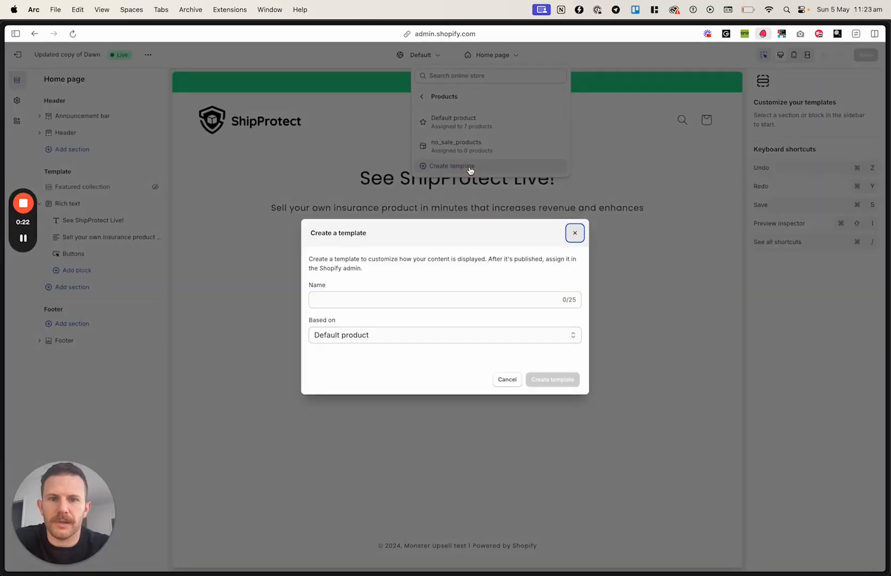
left_click(444, 299)
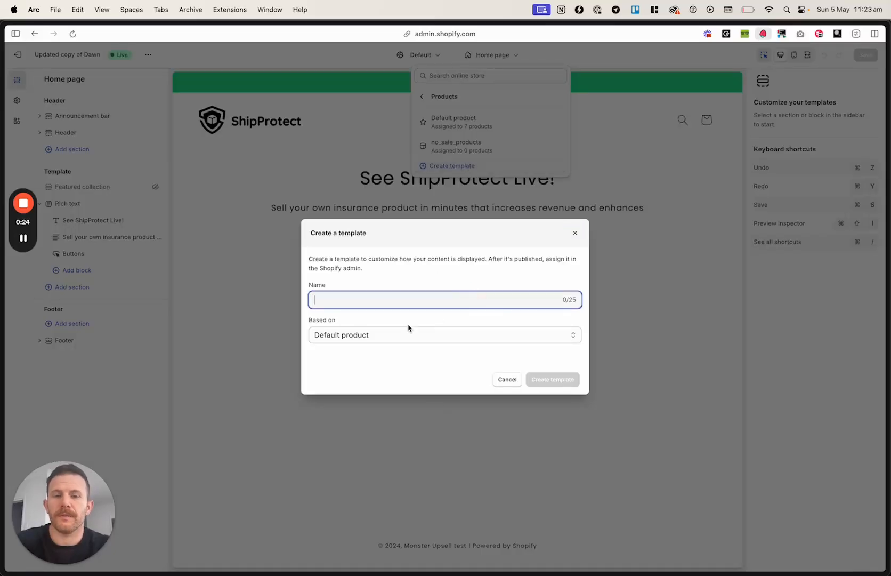
type("Hide")
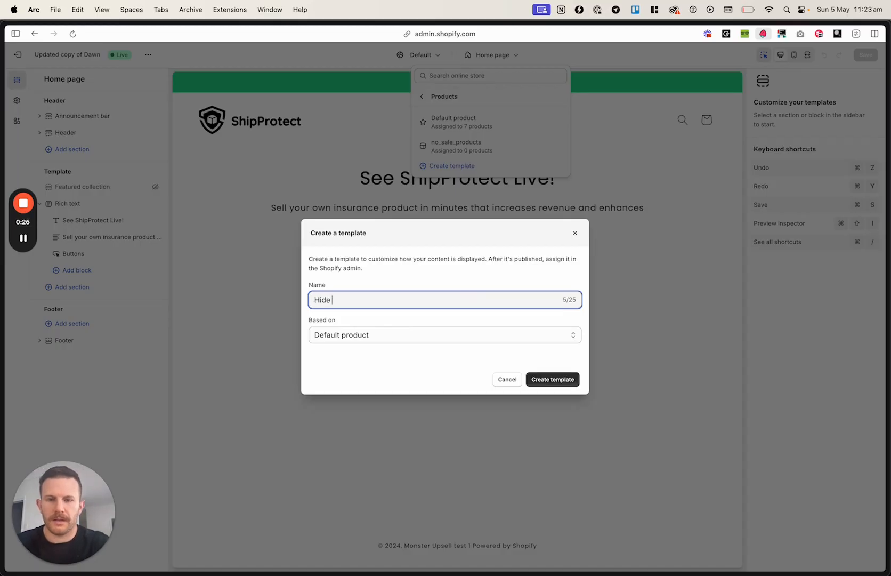
type("car")
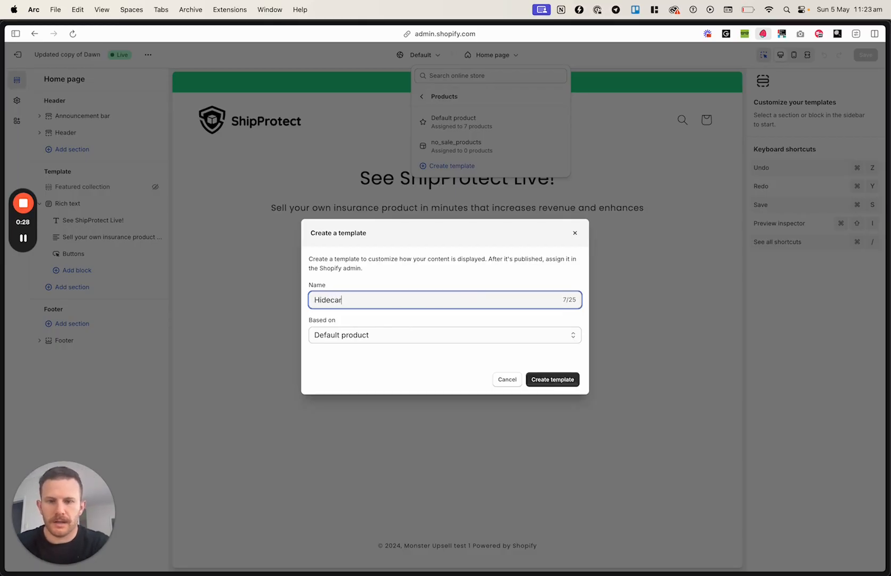
type("t")
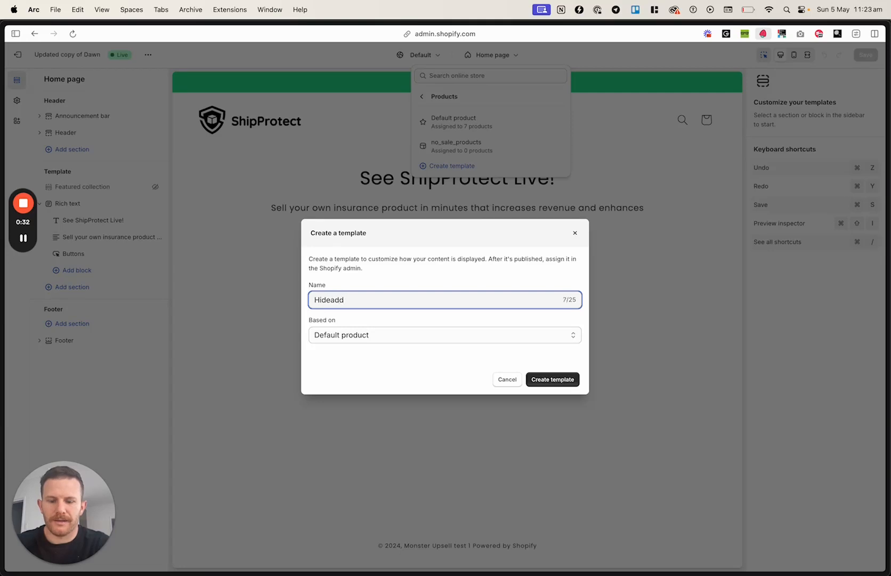
type("tocartbuttons")
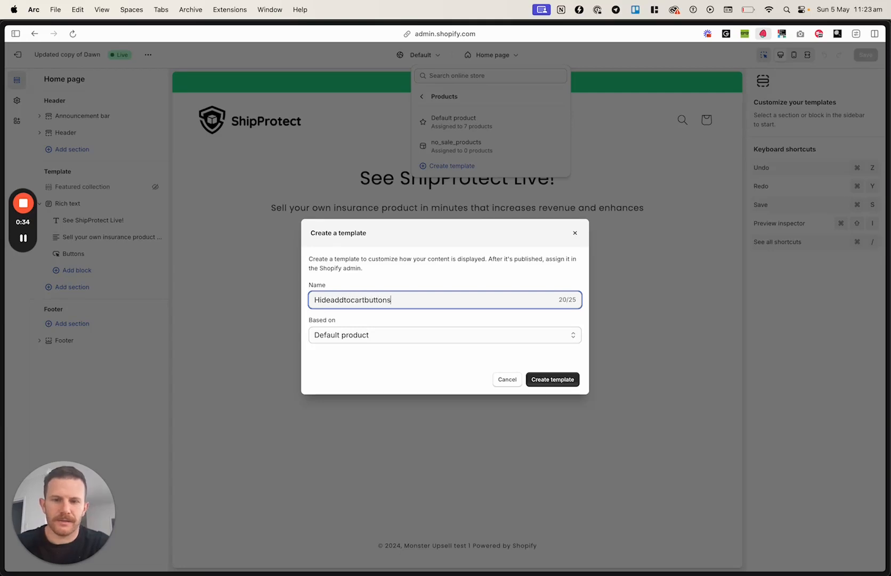
left_click(552, 379)
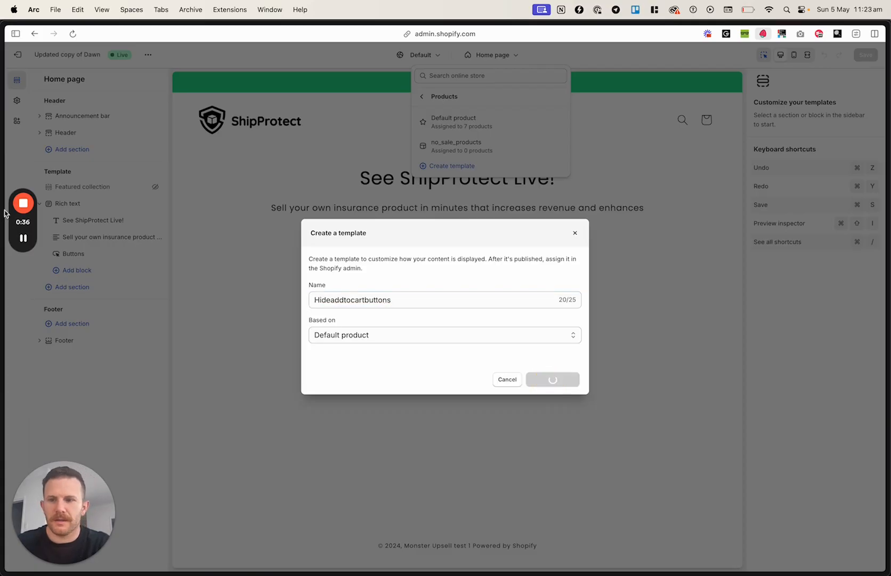
Step: Preview the hideaddtocartbuttons template with the Shipping protection product
left_click(552, 379)
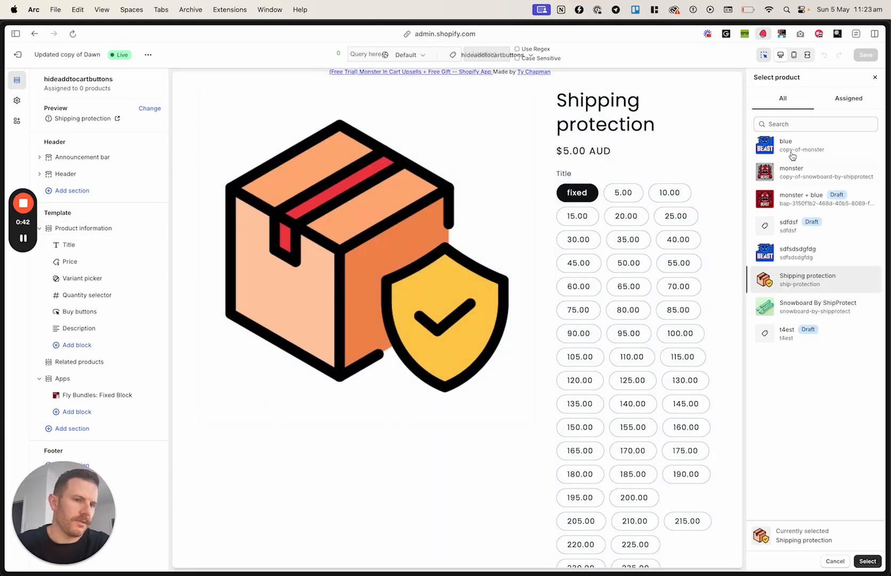
mouse_move(818, 283)
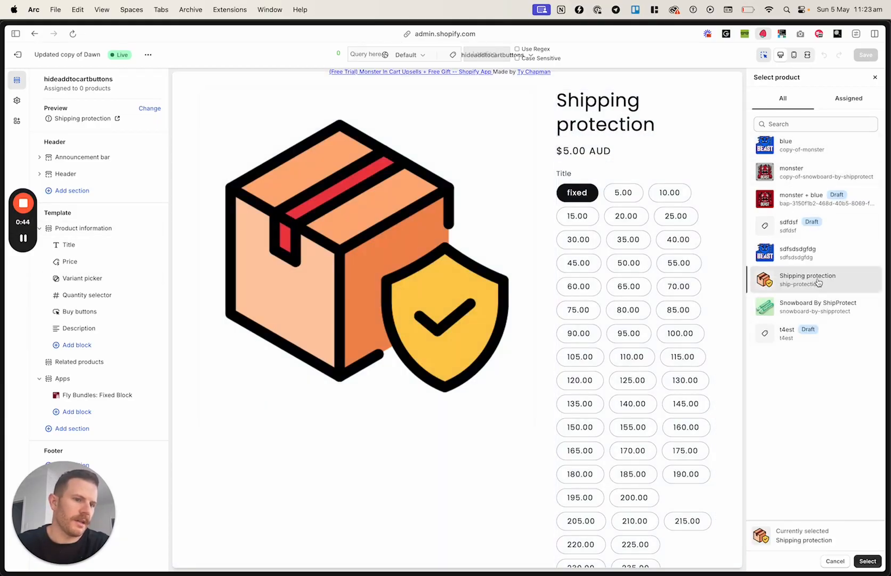
left_click(868, 560)
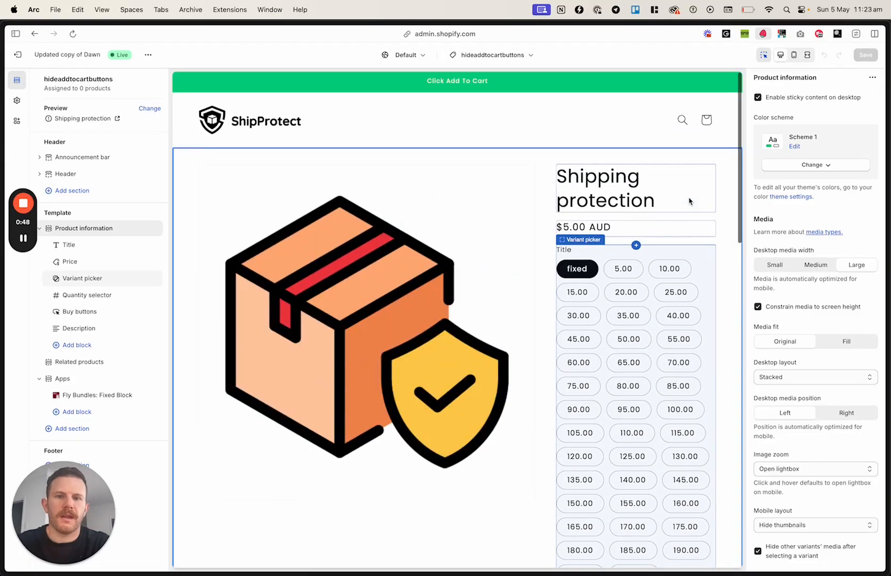
Step: Hide price, variant picker, quantity selector and buy buttons, then save the template
left_click(82, 278)
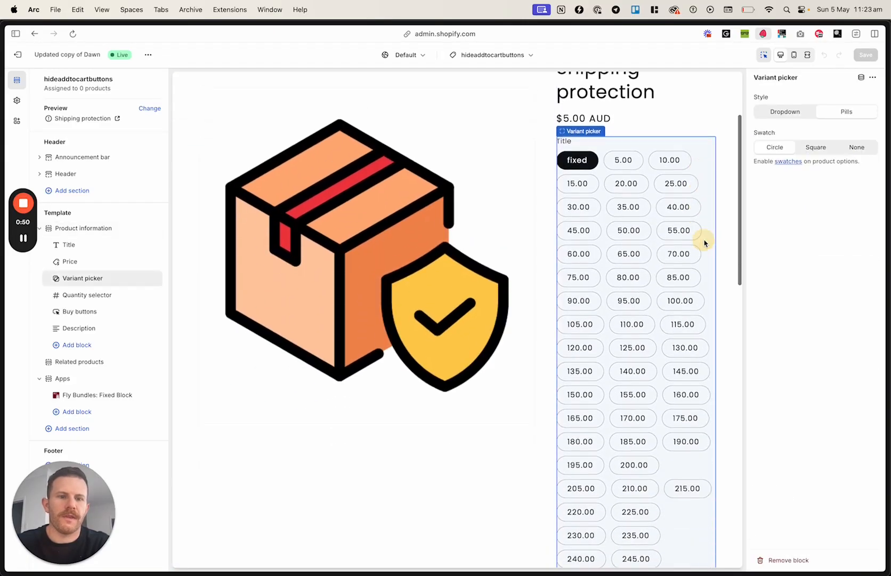
scroll("down", 3)
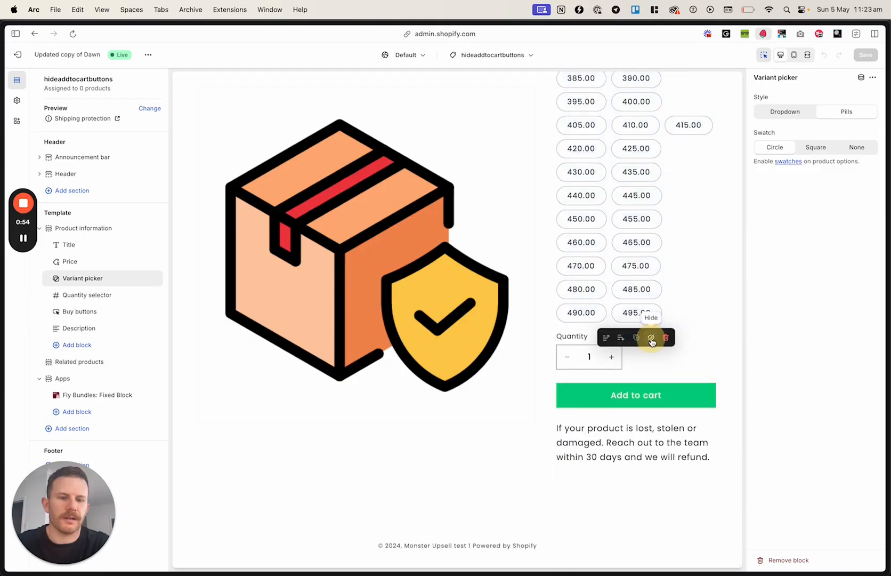
left_click(651, 338)
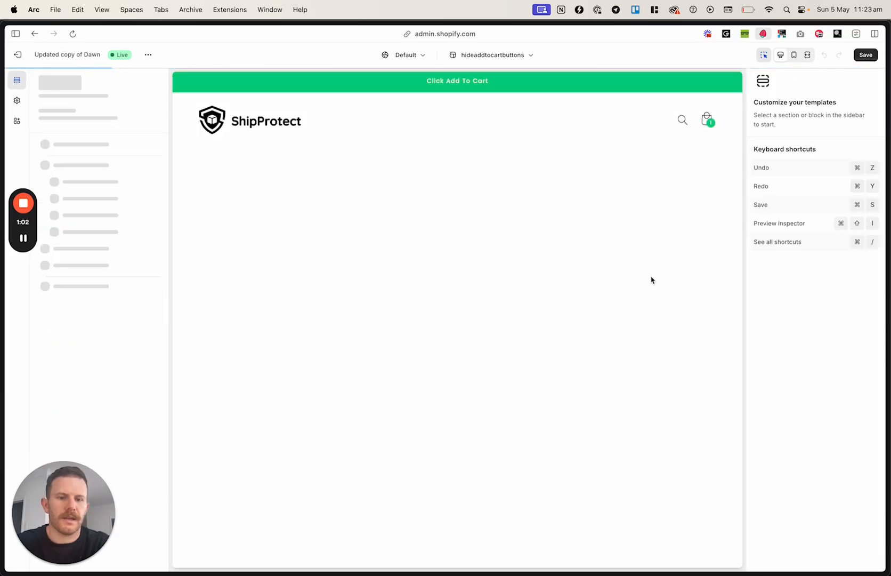
left_click(493, 54)
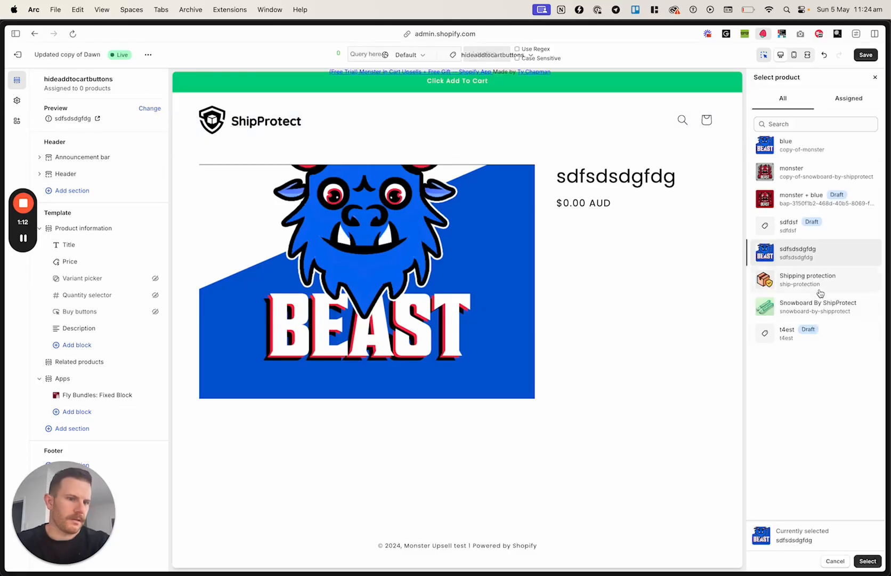
left_click(807, 279)
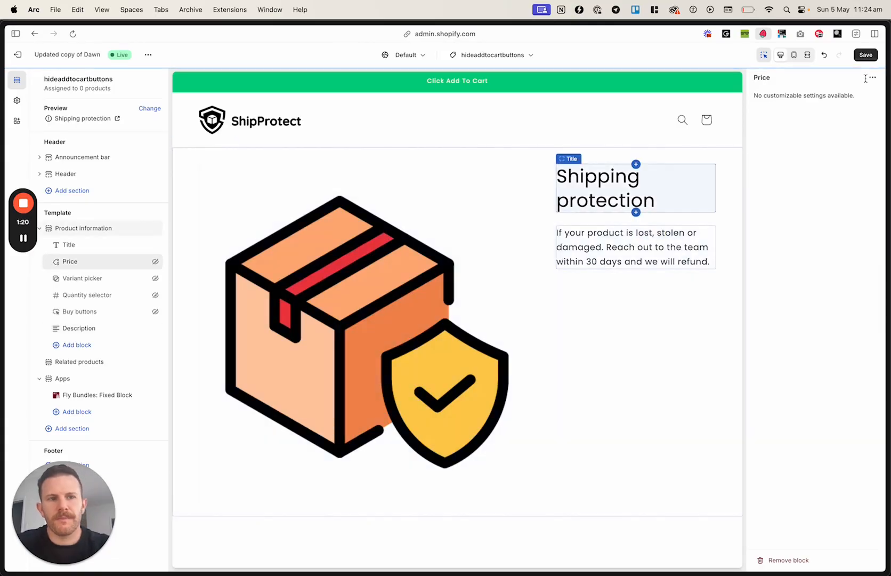
left_click(866, 54)
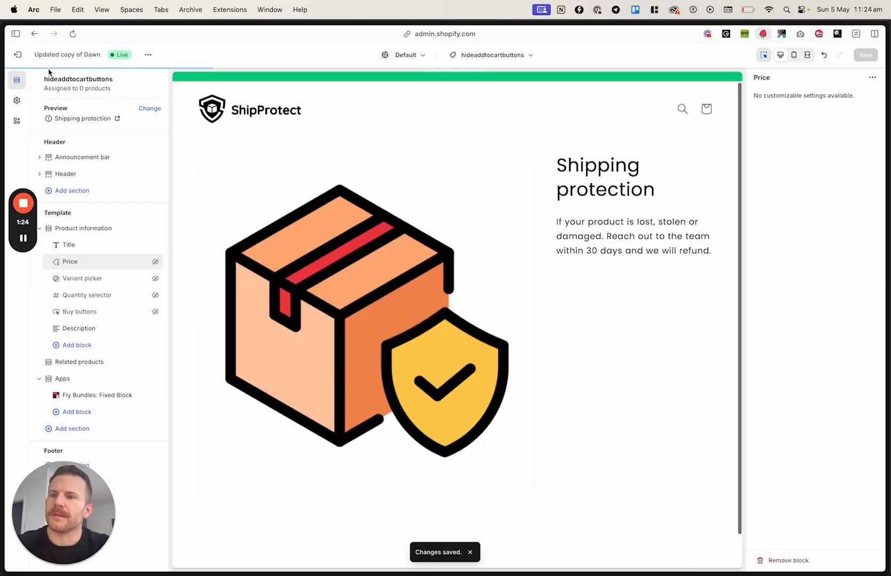
Step: Set Shipping protection's theme template to hideaddtocartbuttons and save the product
left_click(20, 54)
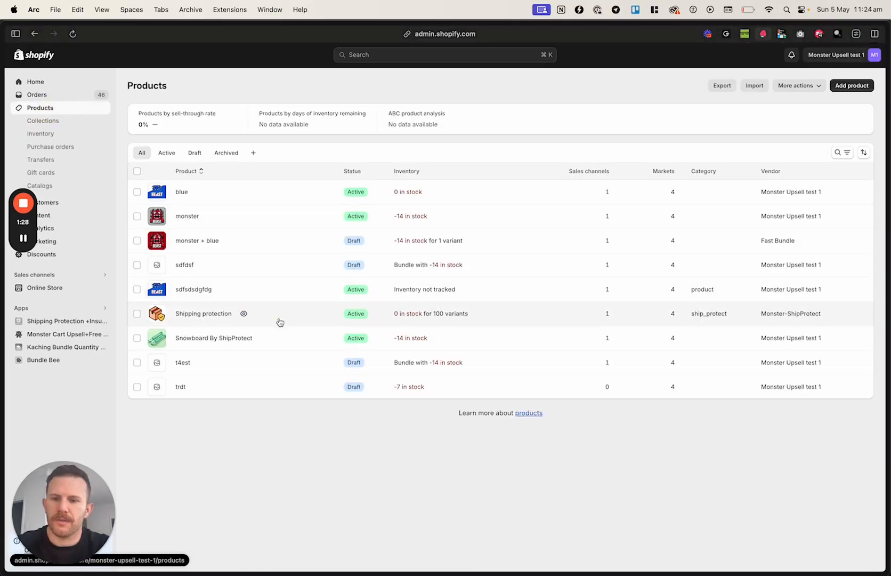
left_click(203, 313)
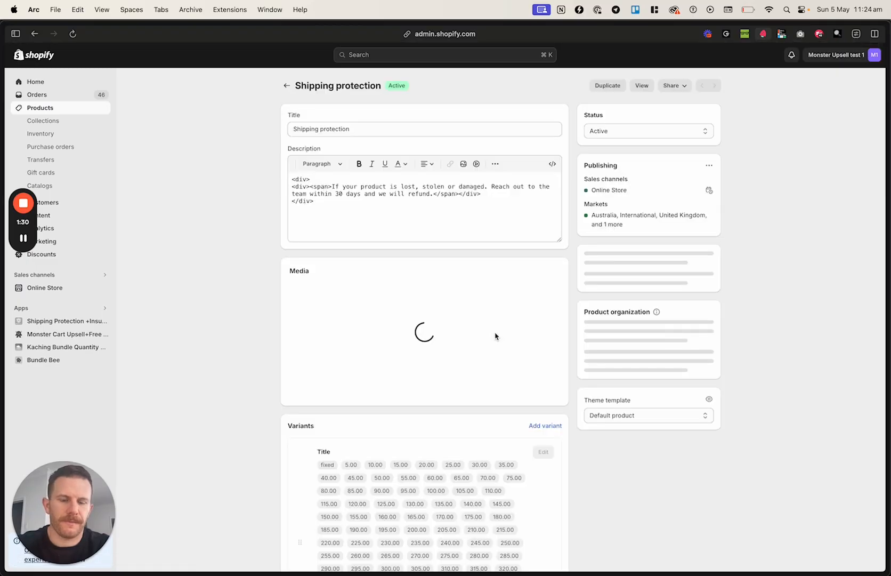
scroll("down", 3)
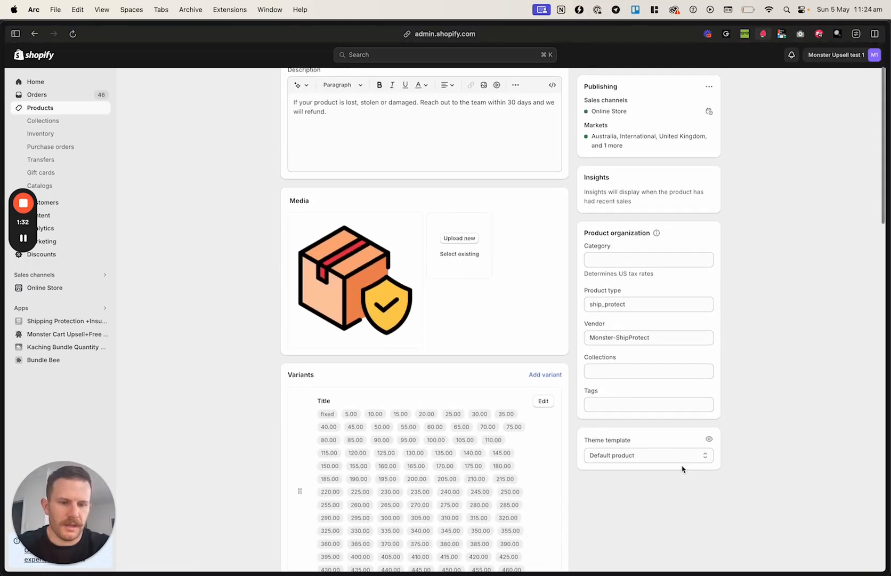
left_click(648, 455)
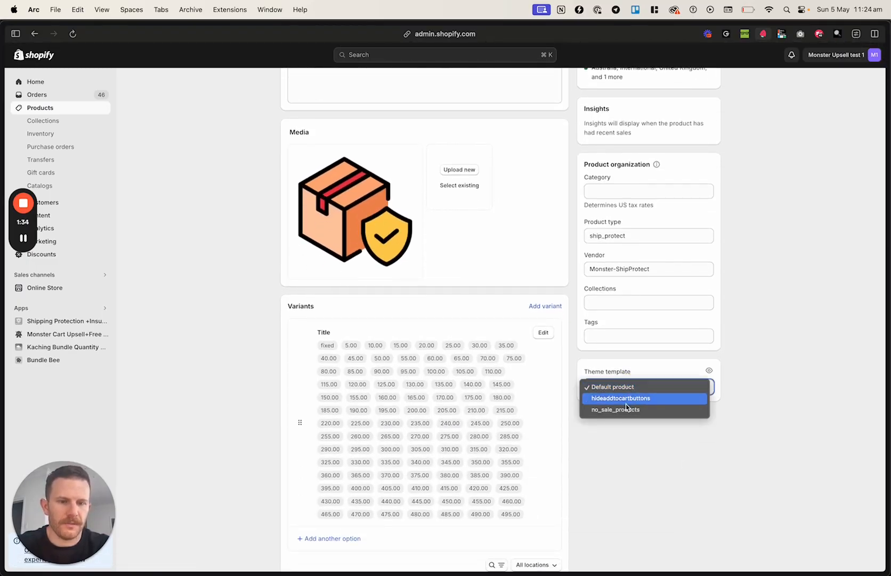
left_click(620, 398)
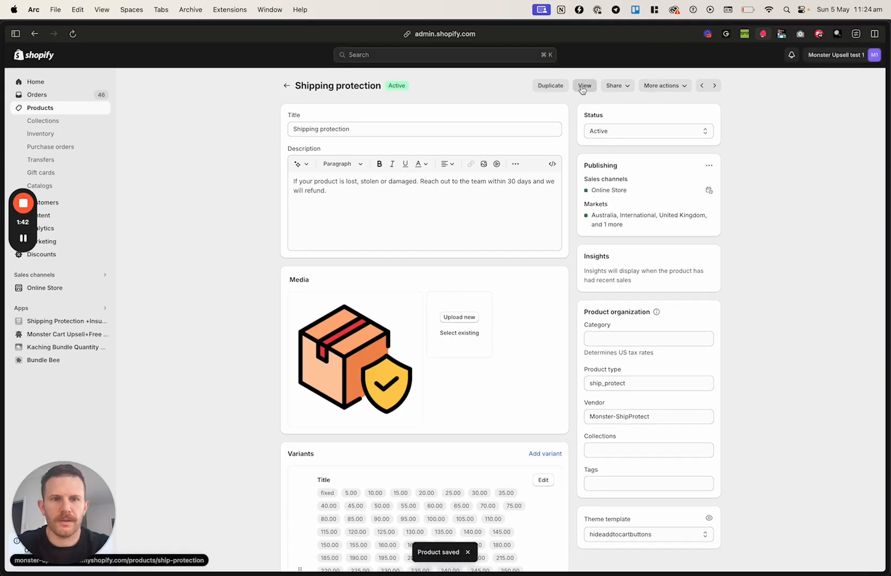
left_click(585, 86)
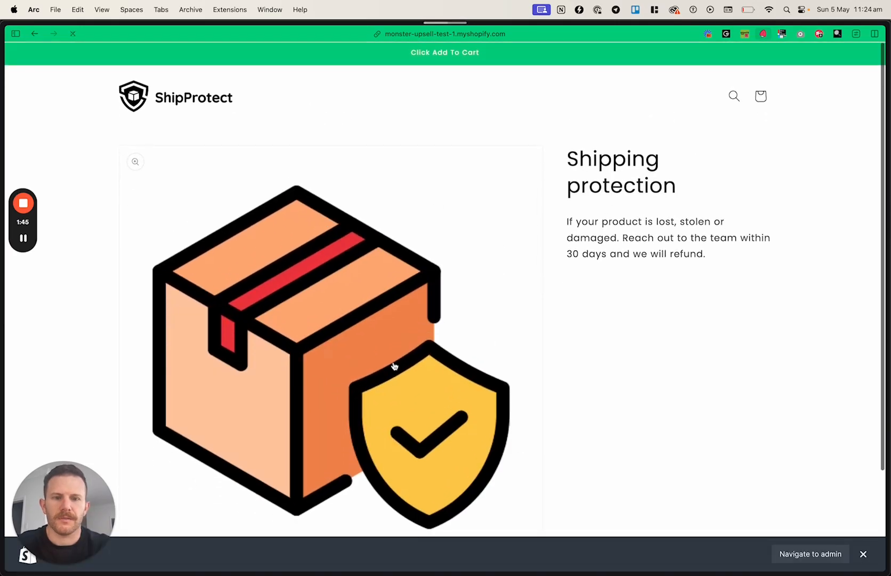
Step: Scroll the live Shipping protection page to confirm no price or purchase options show
scroll("down", 3)
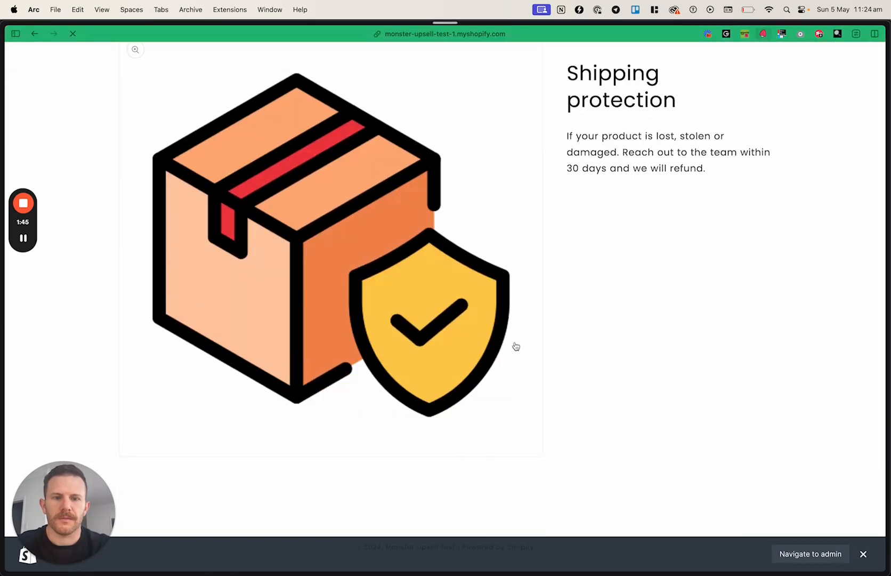